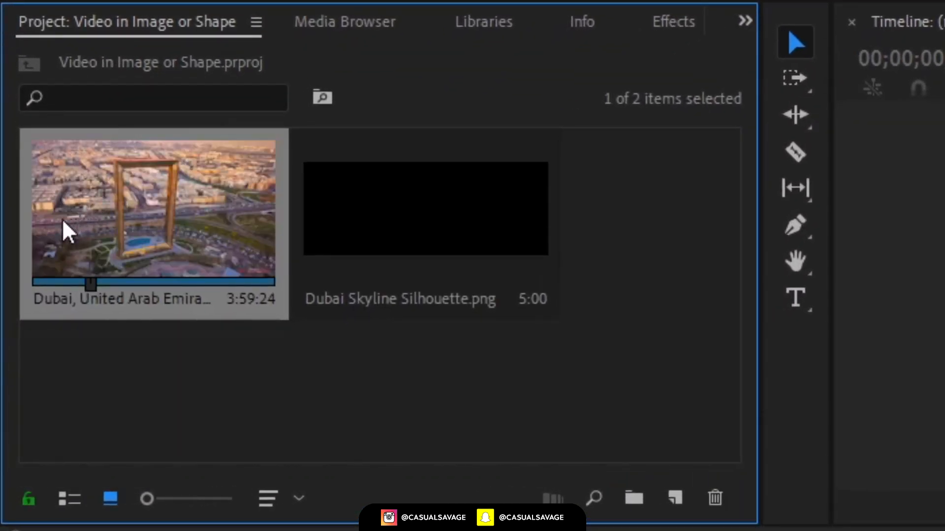
Step: Select the Dubai drone video and skyline silhouette PNG in the Project panel
click(425, 207)
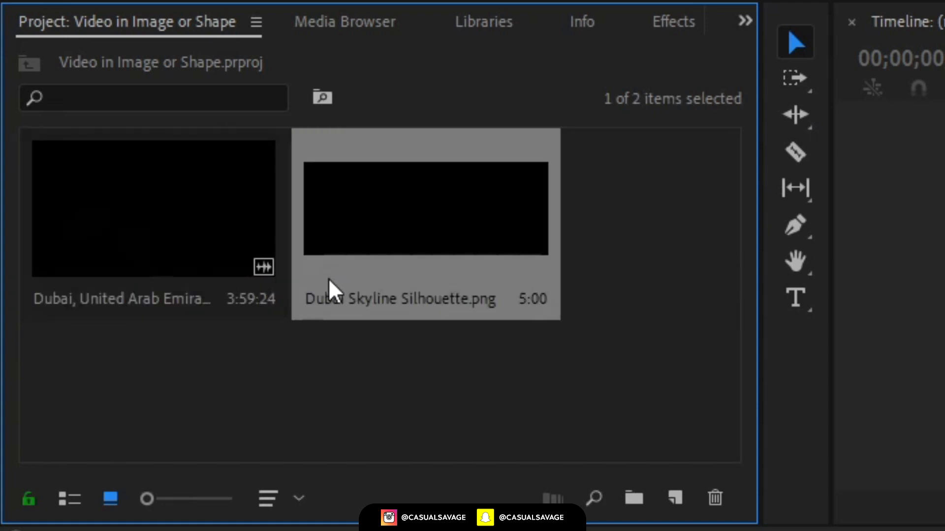
mouse_move(451, 271)
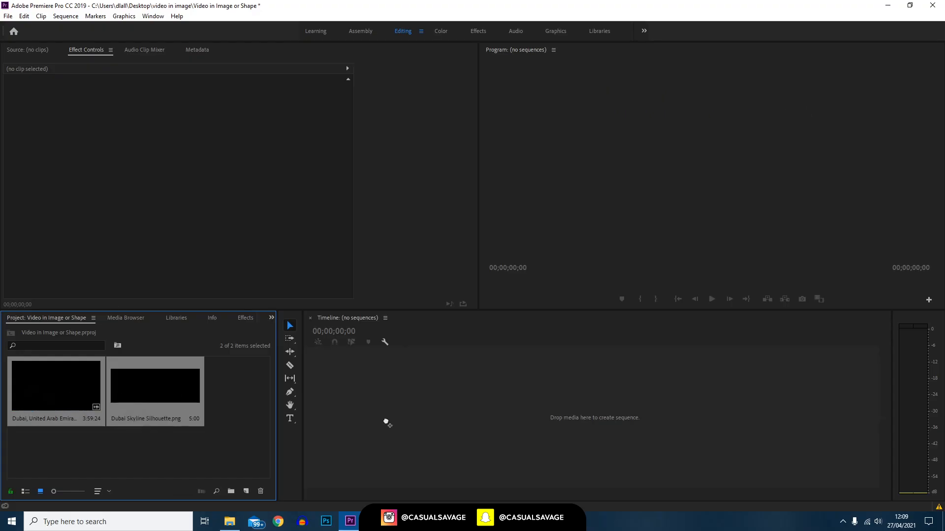
mouse_move(409, 421)
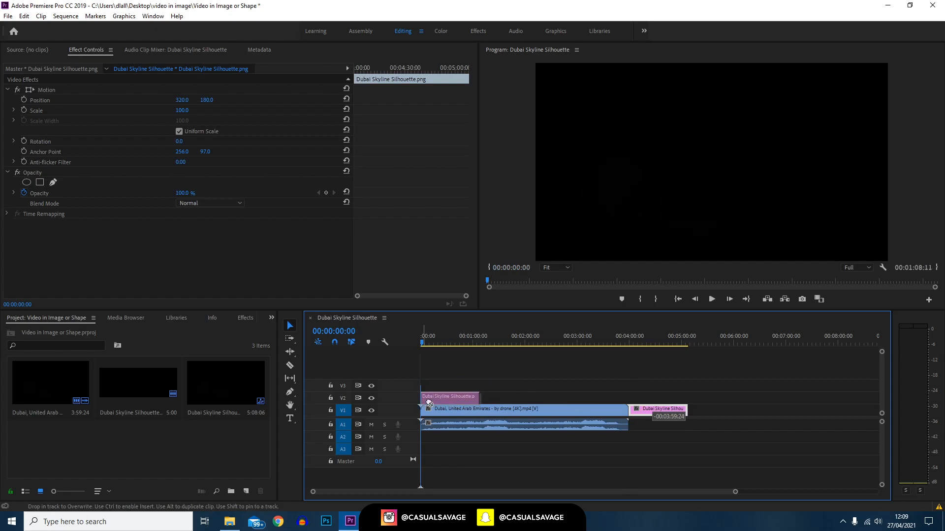
Step: Place the silhouette PNG above the drone footage on V2 and open its clip options
drag(479, 397, 626, 397)
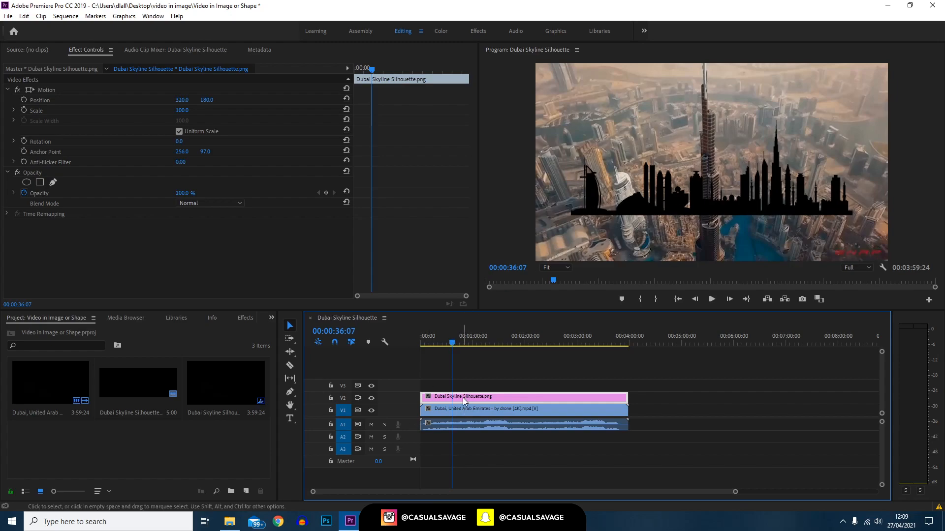
right_click(463, 397)
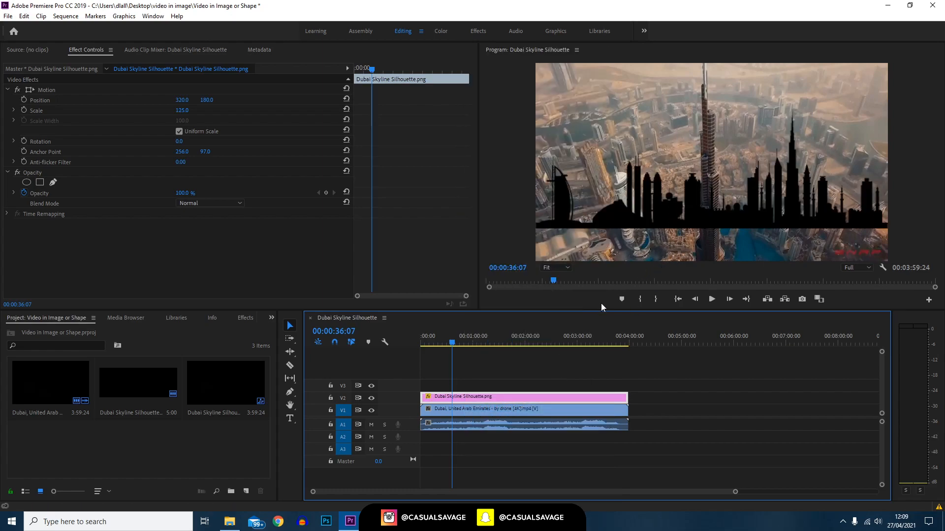
click(40, 100)
text(track)
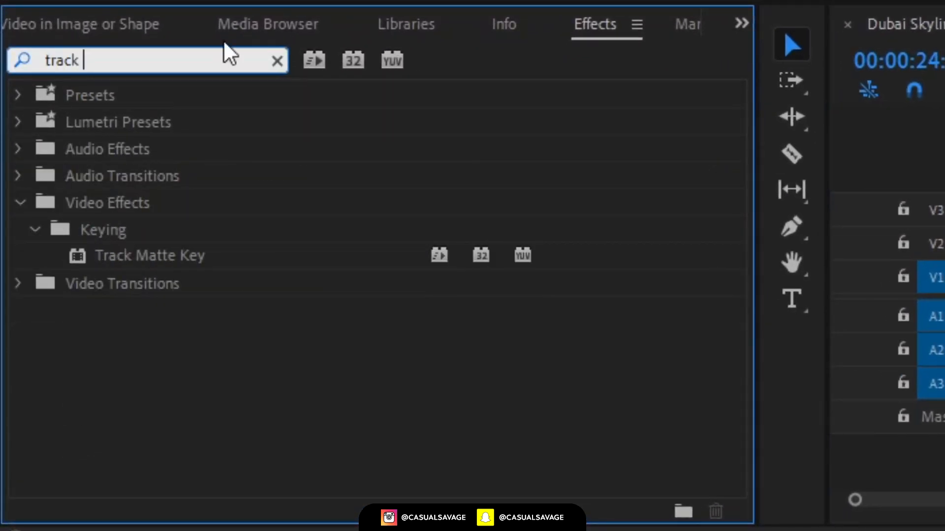
mouse_move(93, 249)
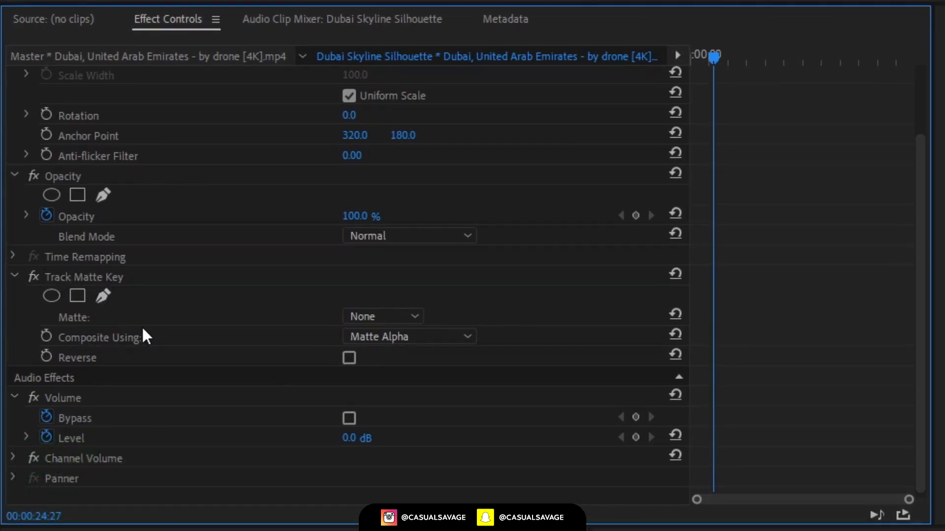
Step: Open the Track Matte Key's Matte dropdown on the drone clip
click(381, 316)
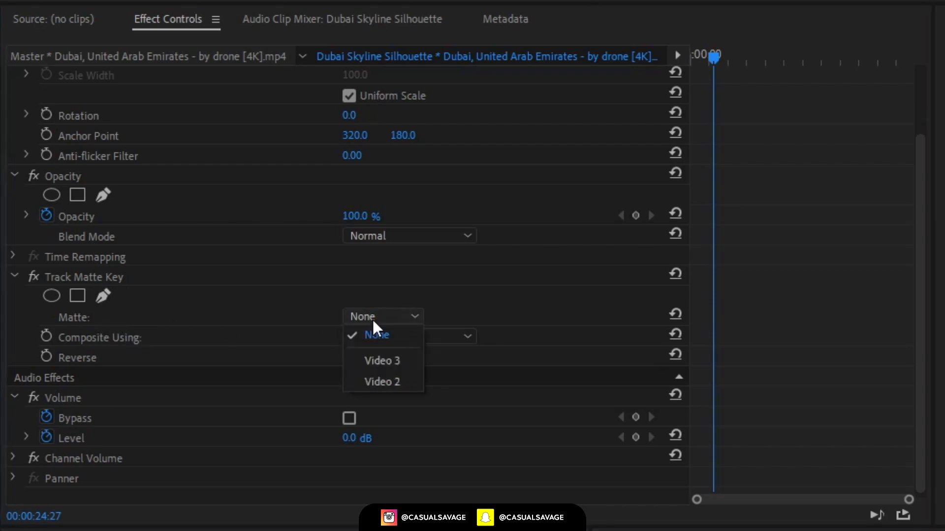
mouse_move(382, 361)
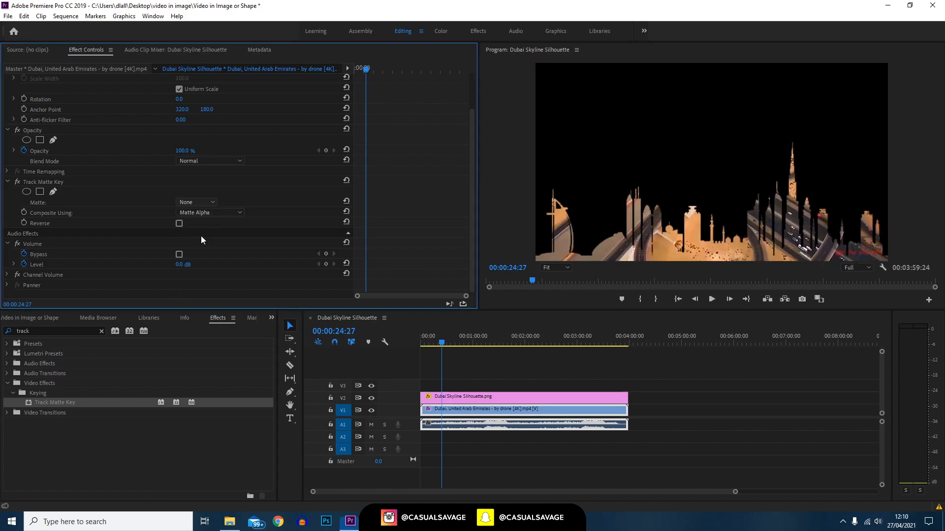
Step: Set Matte to Video 2, preview at 1/2 resolution, and select the silhouette clip
click(196, 202)
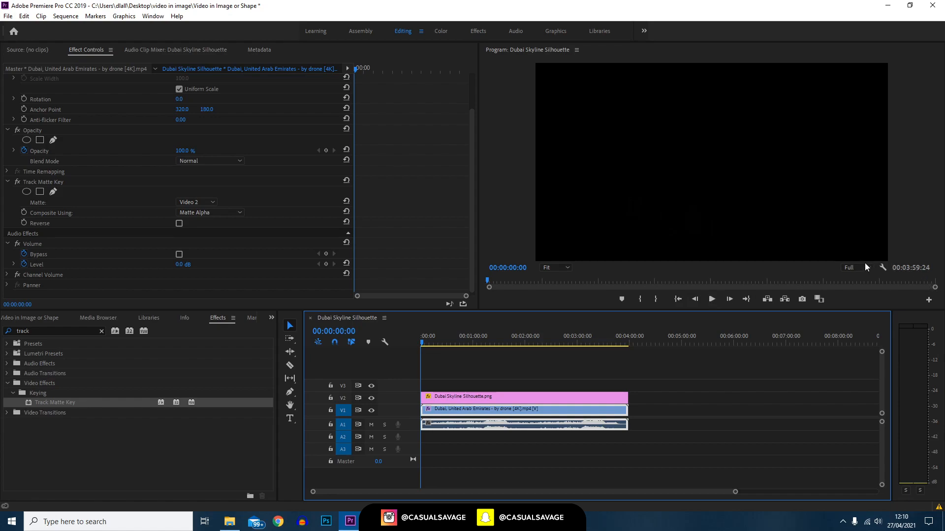
click(711, 299)
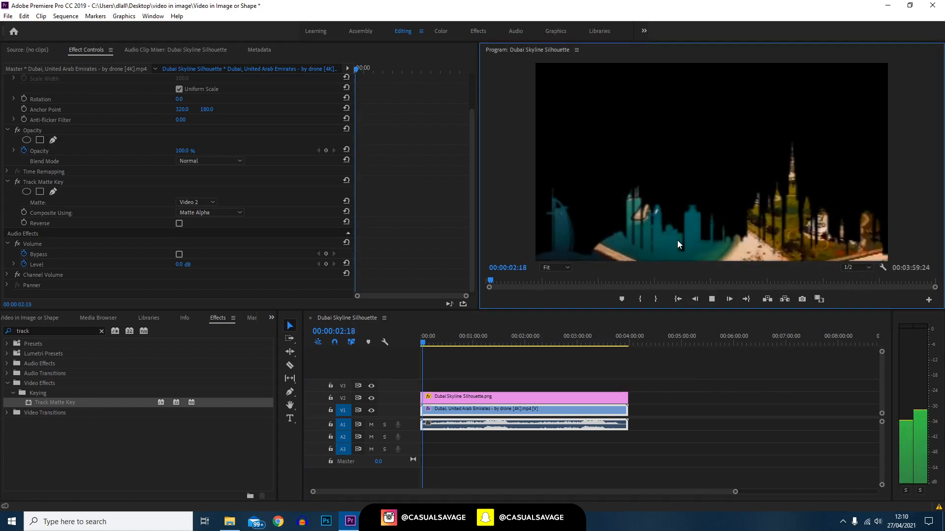
click(712, 298)
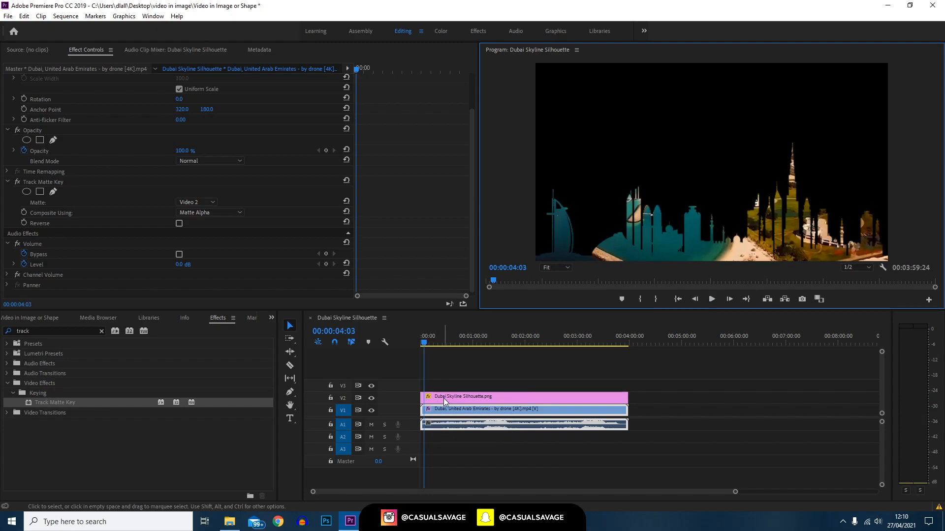
click(513, 385)
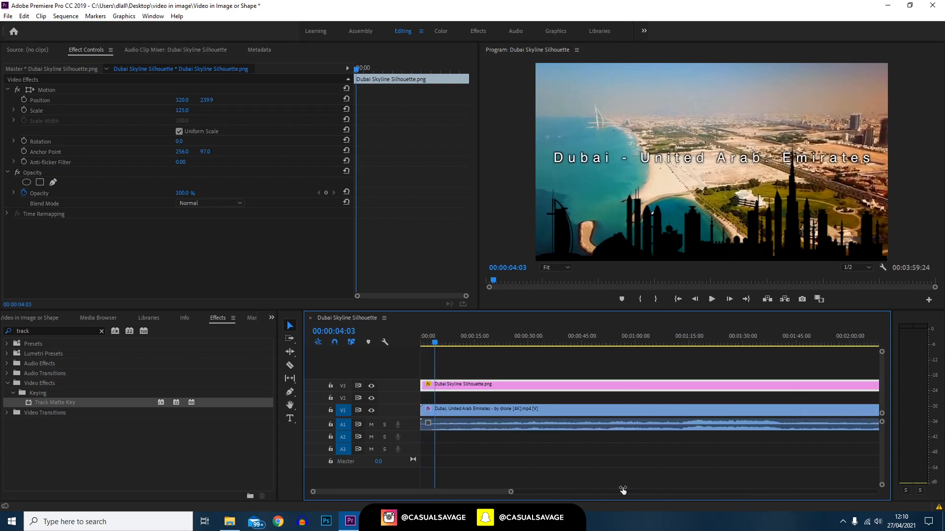
Step: Add a Cross Dissolve at the start of the V2 drone copy
click(542, 409)
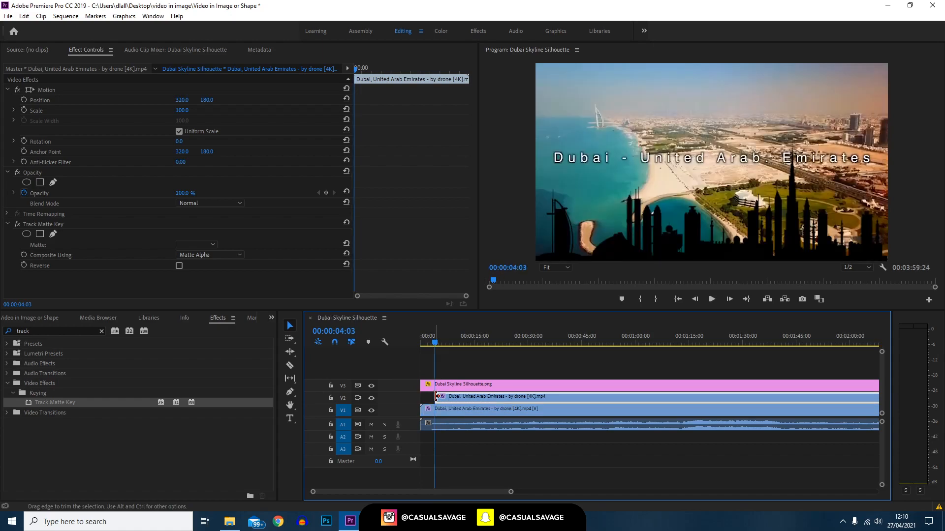
right_click(434, 410)
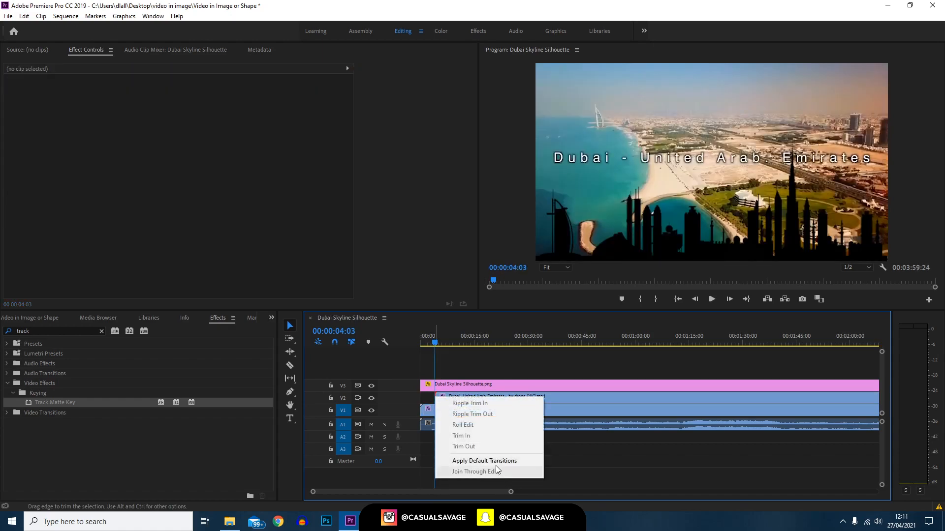
click(483, 461)
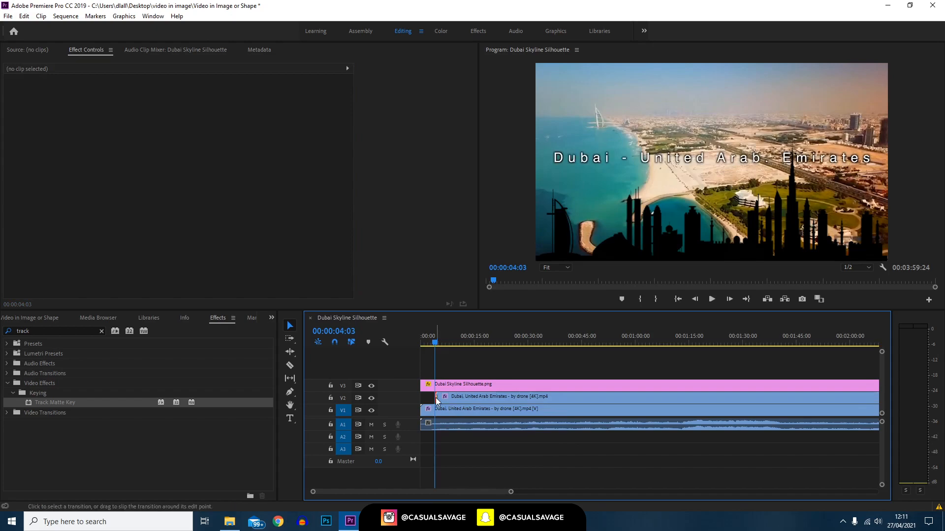
click(437, 397)
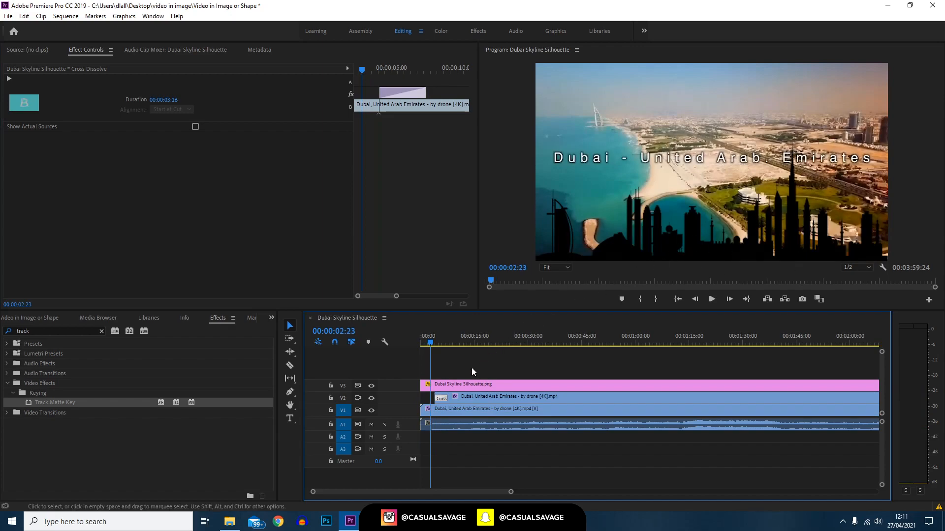
click(497, 408)
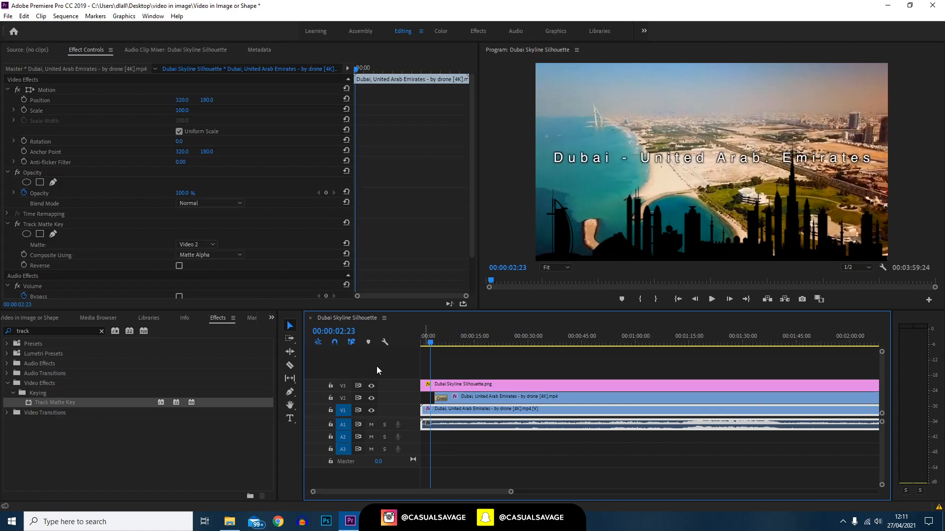
mouse_move(245, 282)
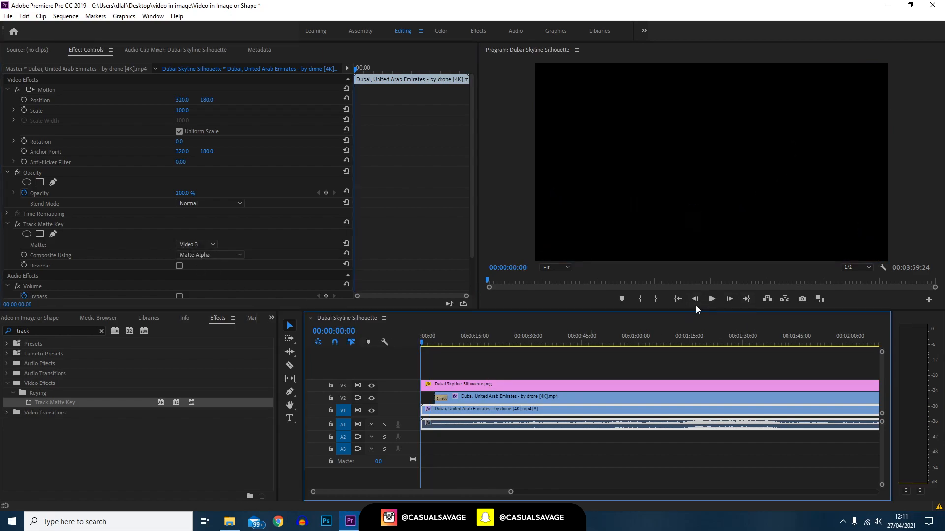
Step: Delete the skyline PNG on V3 and the drone copy on V2
click(711, 298)
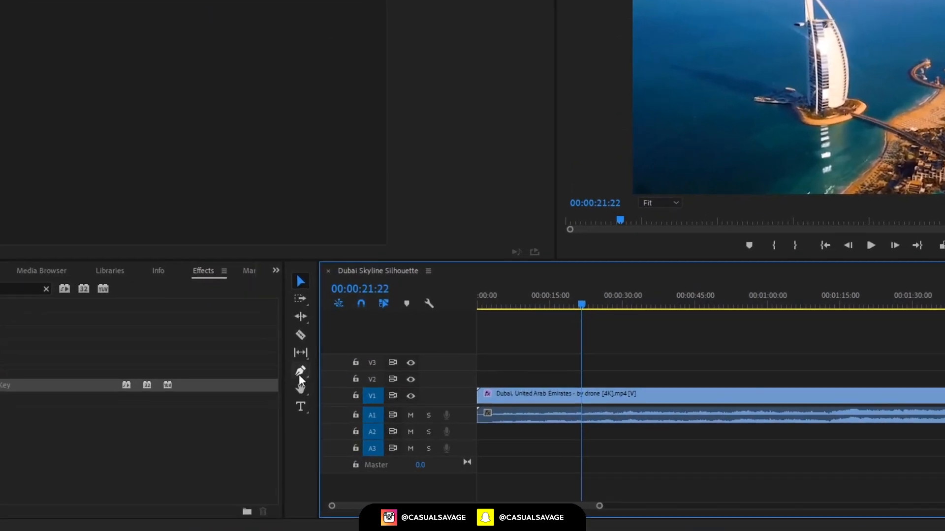
Step: Open the Pen Tool flyout to reach the Rectangle Tool
click(300, 371)
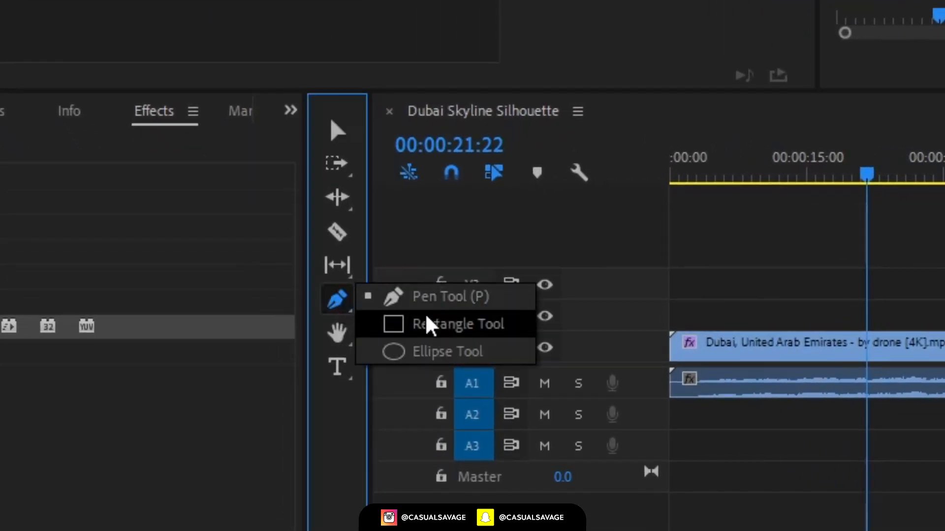
mouse_move(506, 304)
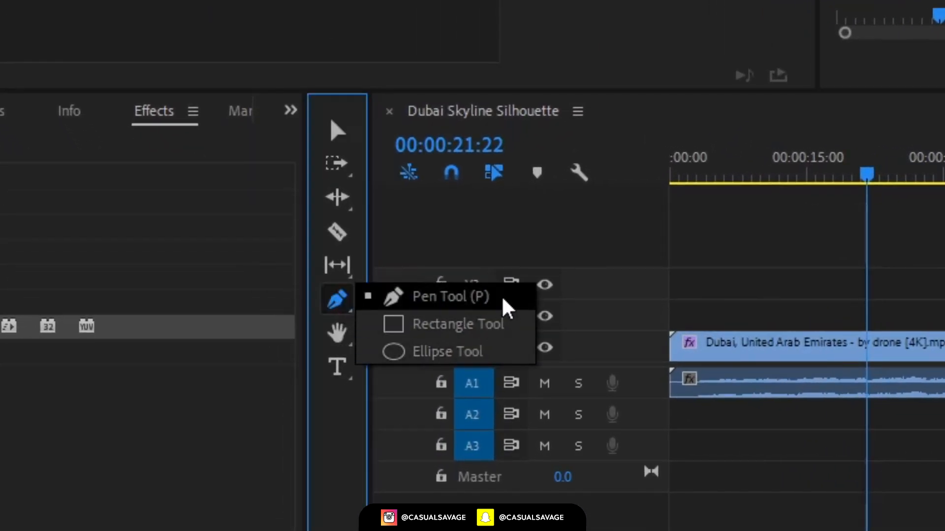
mouse_move(505, 352)
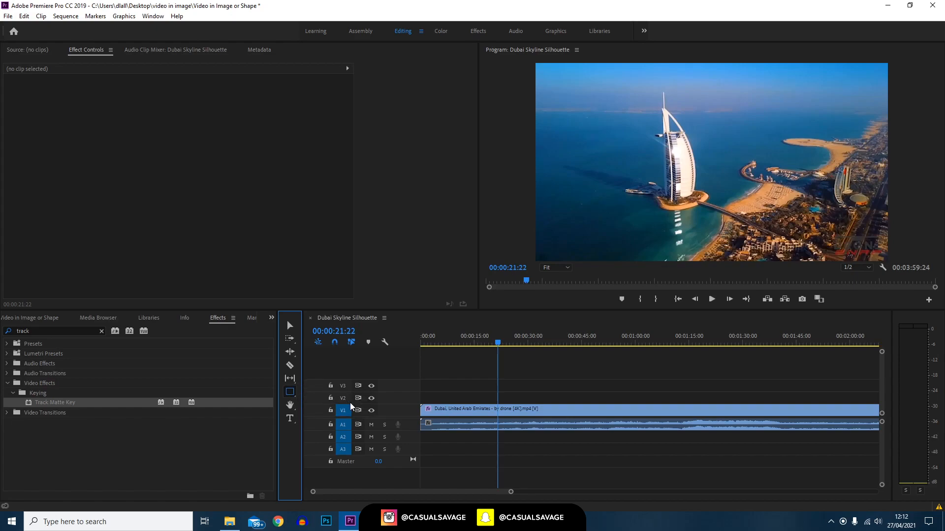
mouse_move(553, 75)
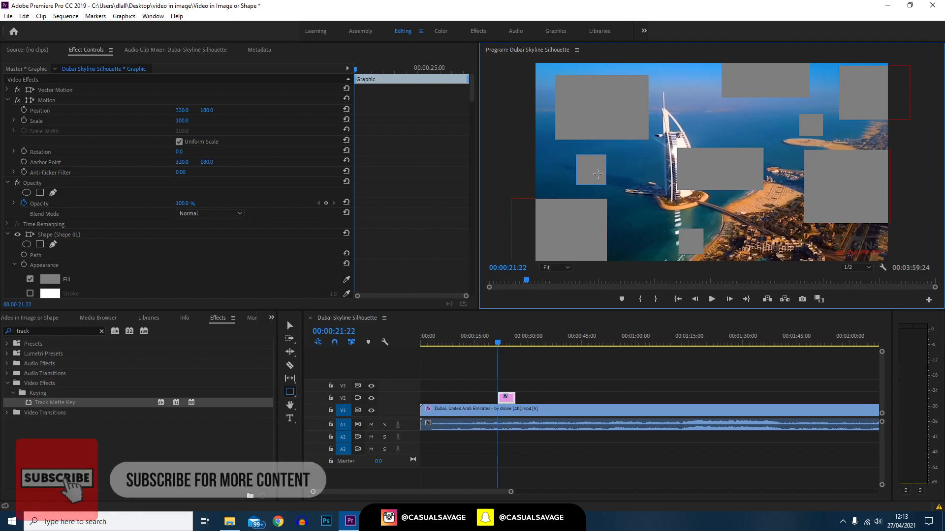
Step: Draw more small grey rectangles over the drone footage on the V2 graphic
click(290, 325)
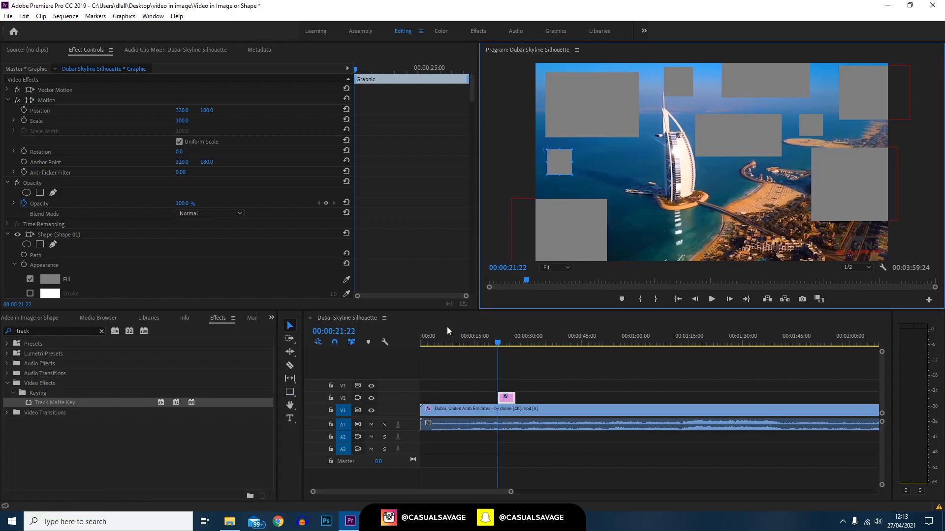
click(290, 391)
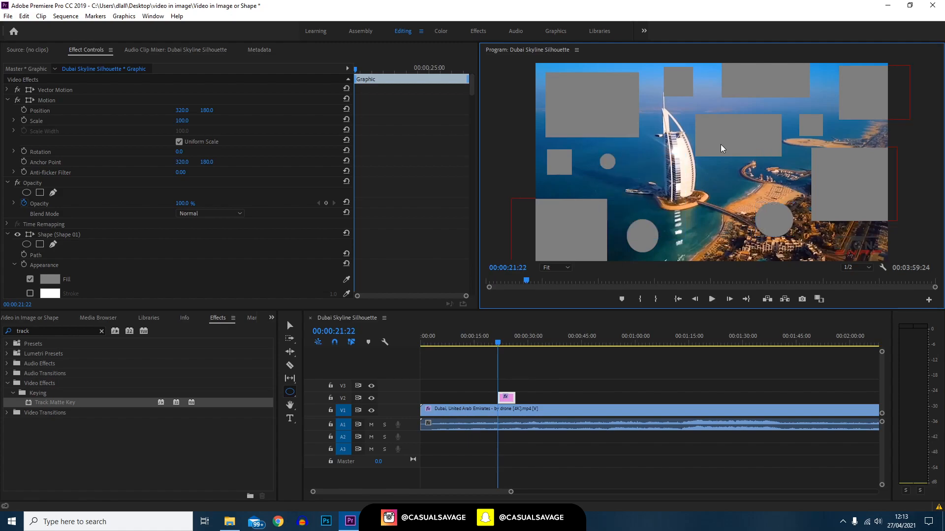
mouse_move(626, 233)
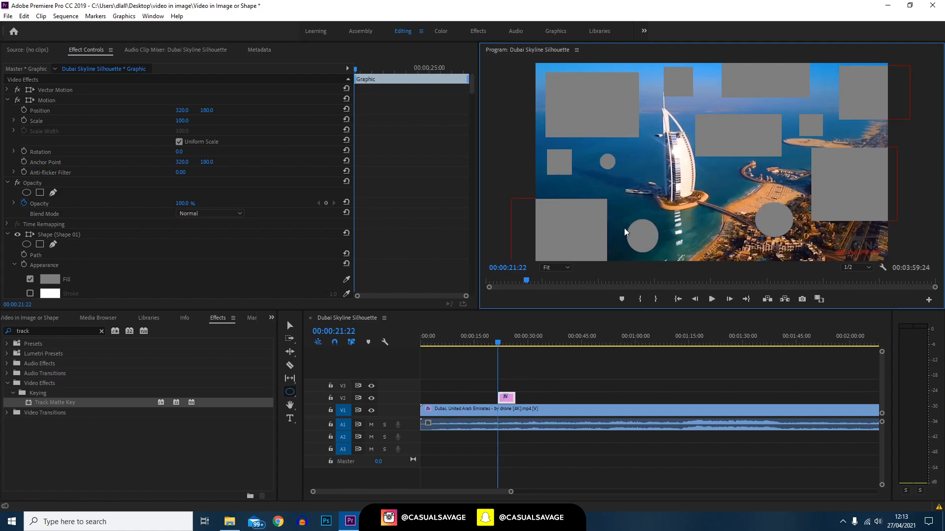
Step: Add a circle beside the sail tower and extend the graphic to the clip's length
click(290, 392)
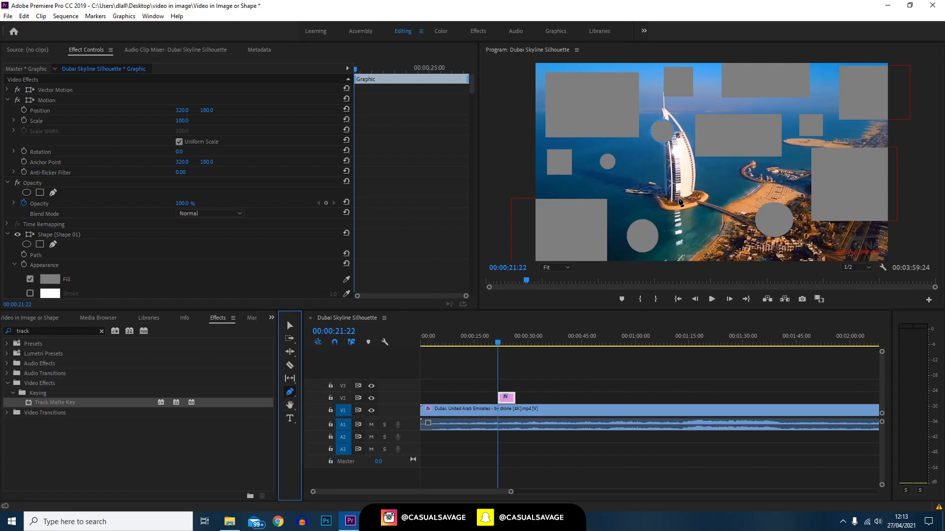
mouse_move(684, 174)
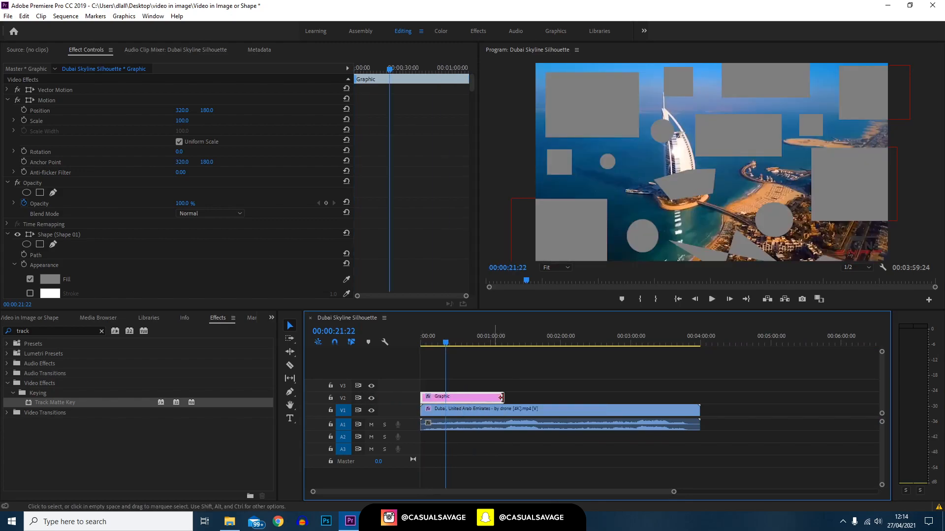
drag(503, 397, 699, 397)
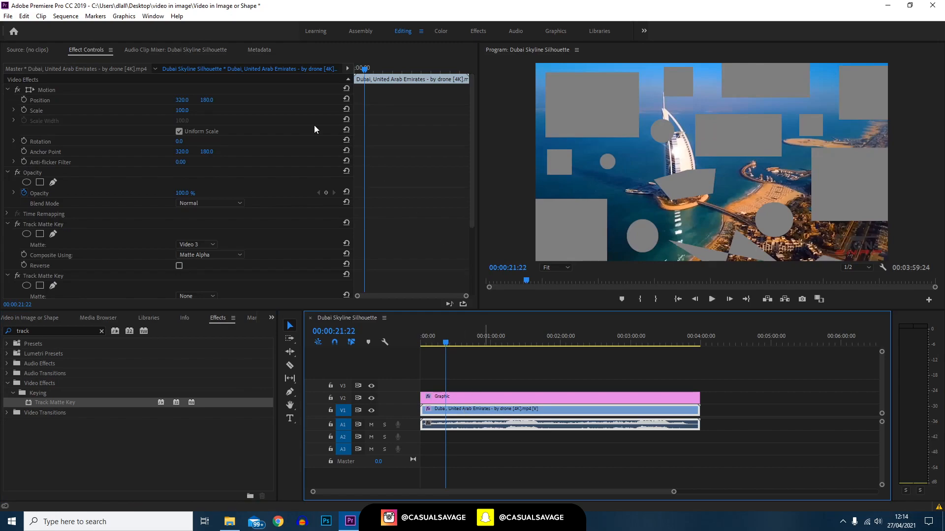
mouse_move(97, 57)
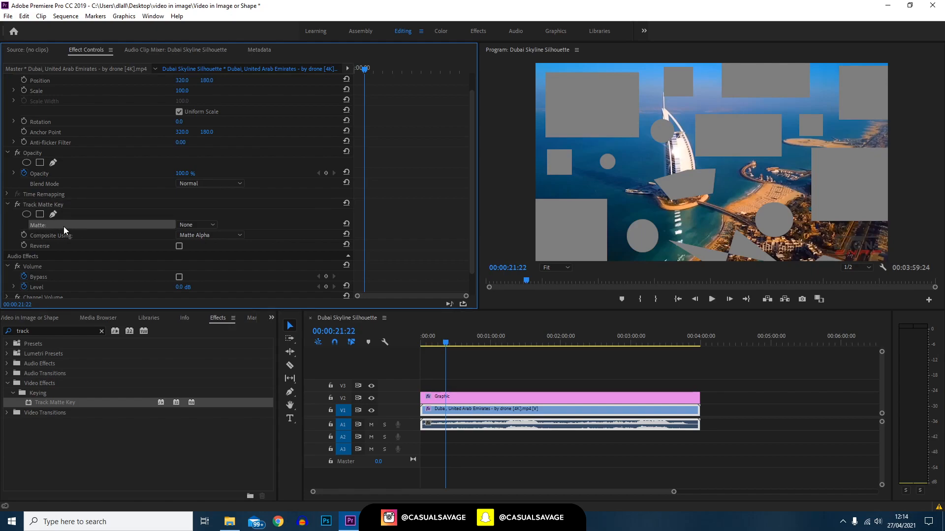
Step: Set the remaining Track Matte Key's Matte to Video 2
click(196, 225)
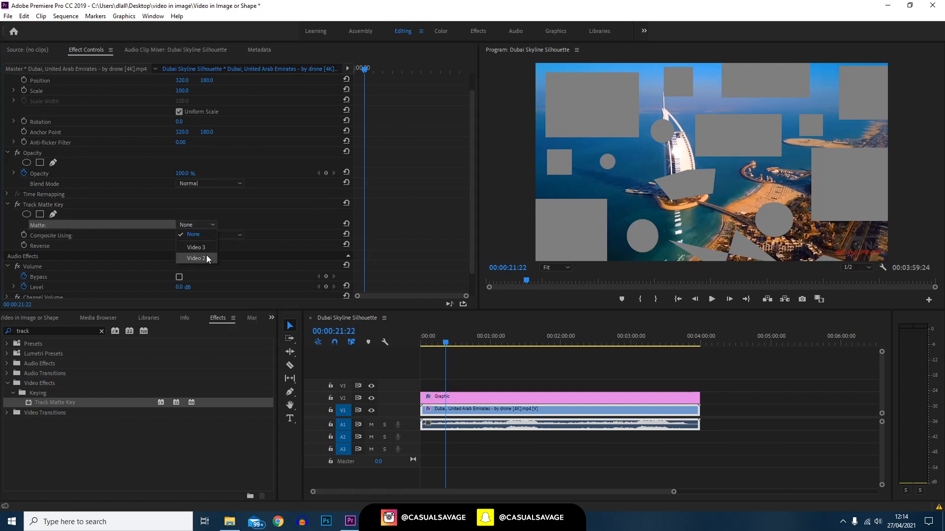
click(194, 258)
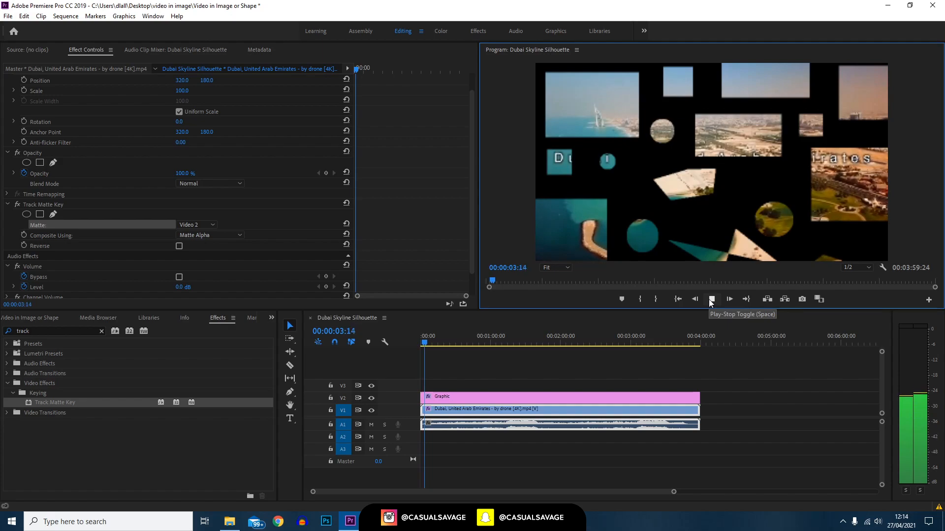
click(710, 299)
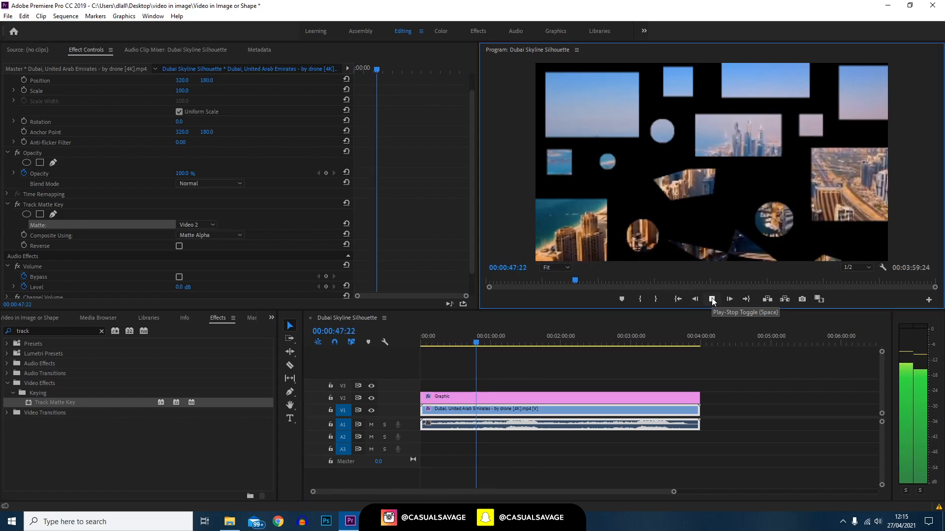
click(712, 298)
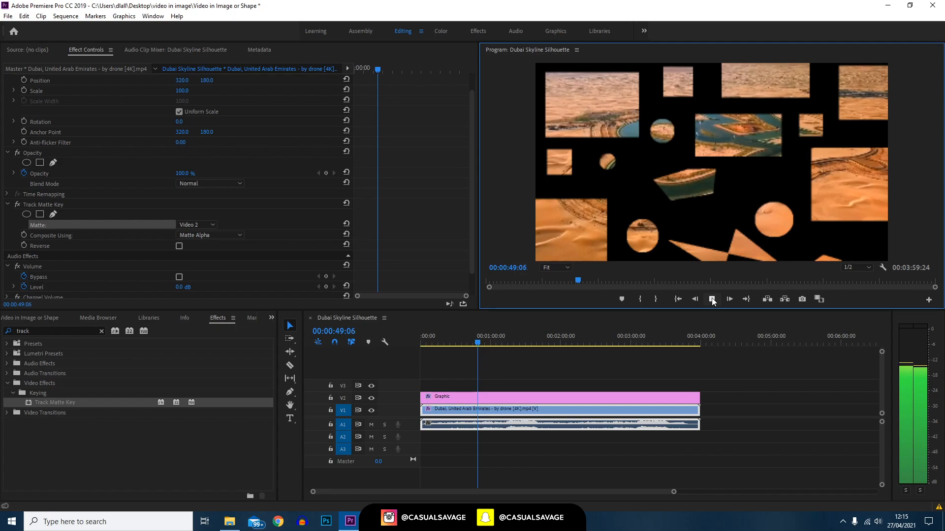
click(711, 299)
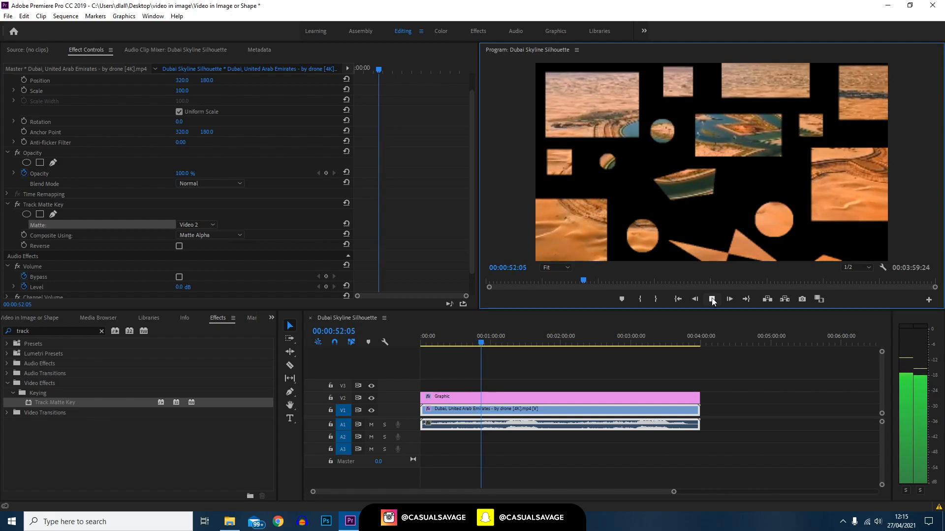
click(711, 299)
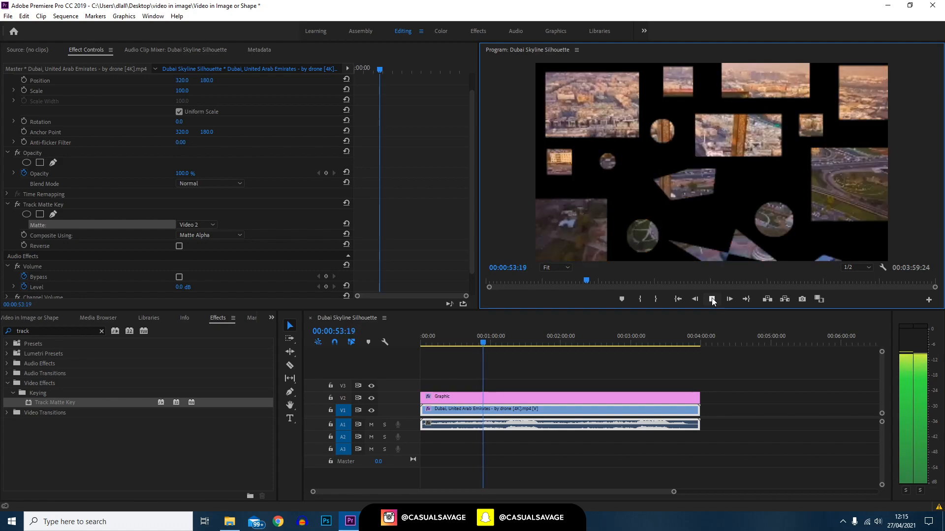